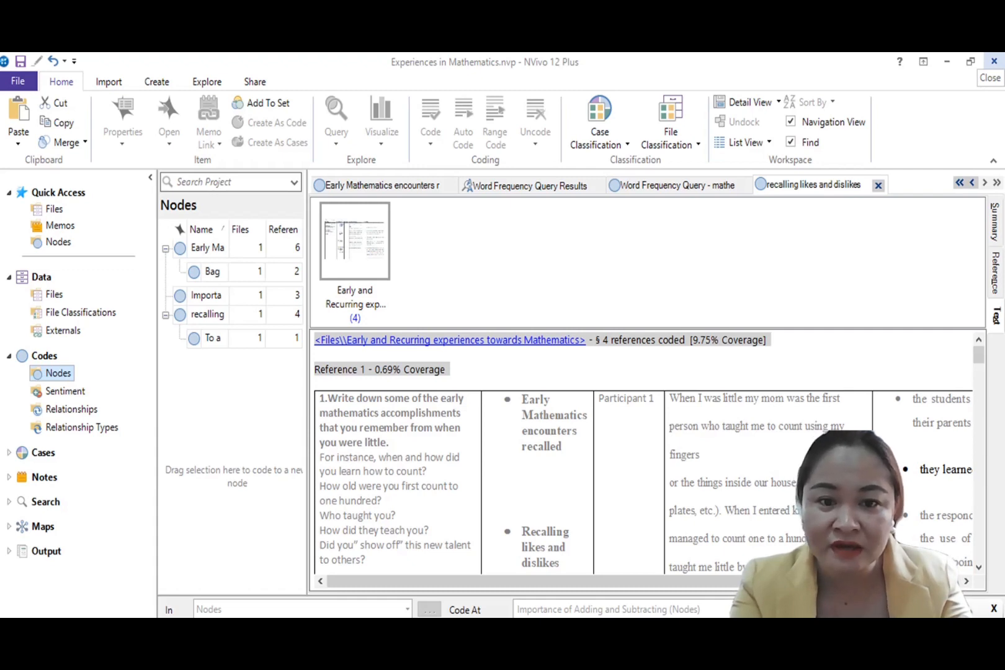
# Open the source document 'Early and Recurring experiences towards Mathematics' from the node's file link
pyautogui.click(824, 184)
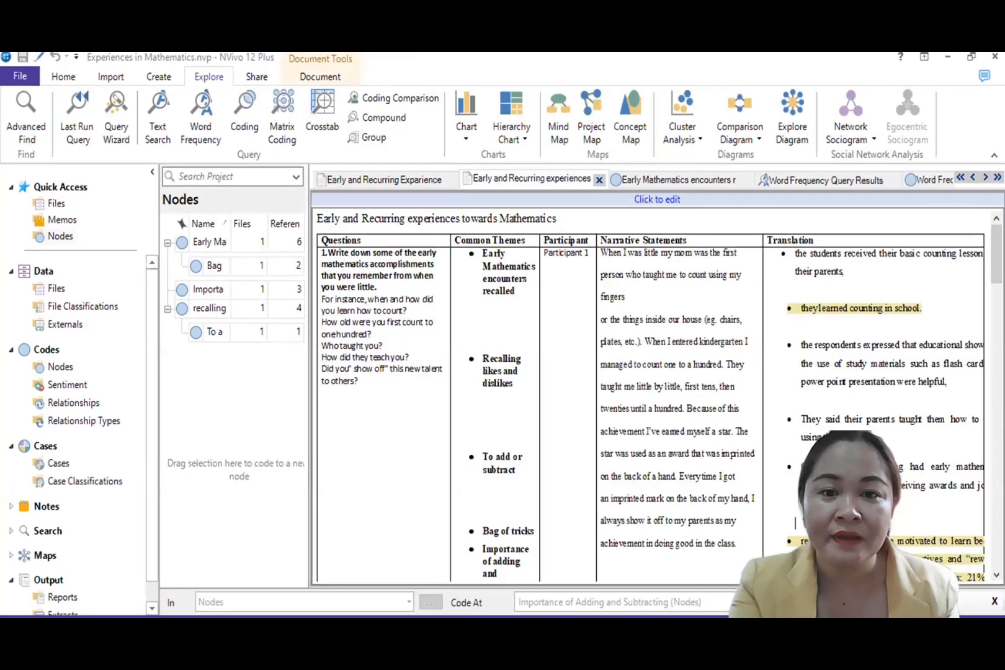
pyautogui.click(824, 180)
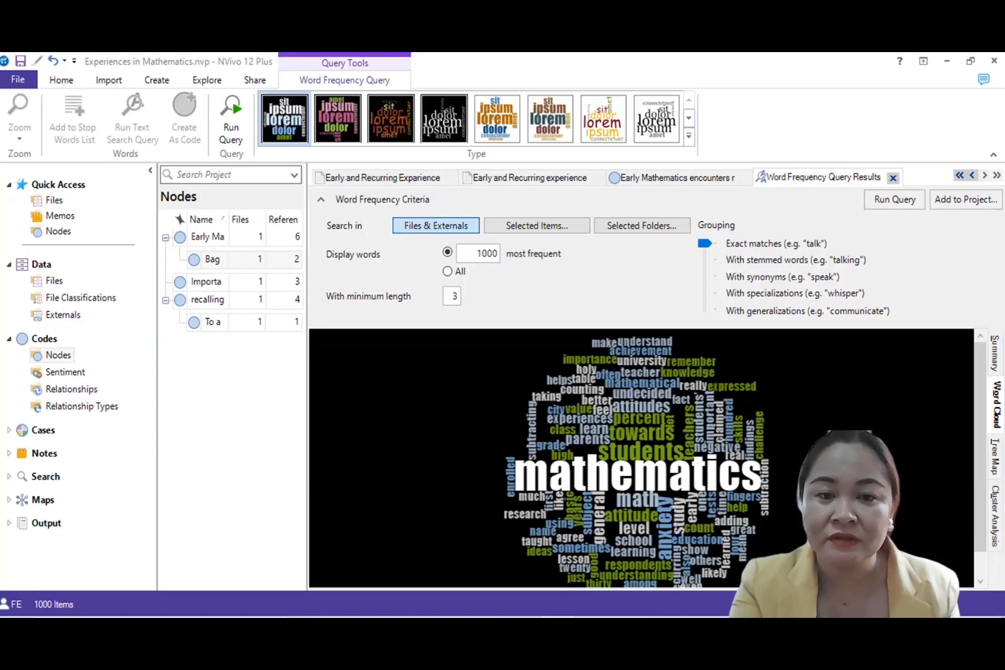
pyautogui.click(528, 179)
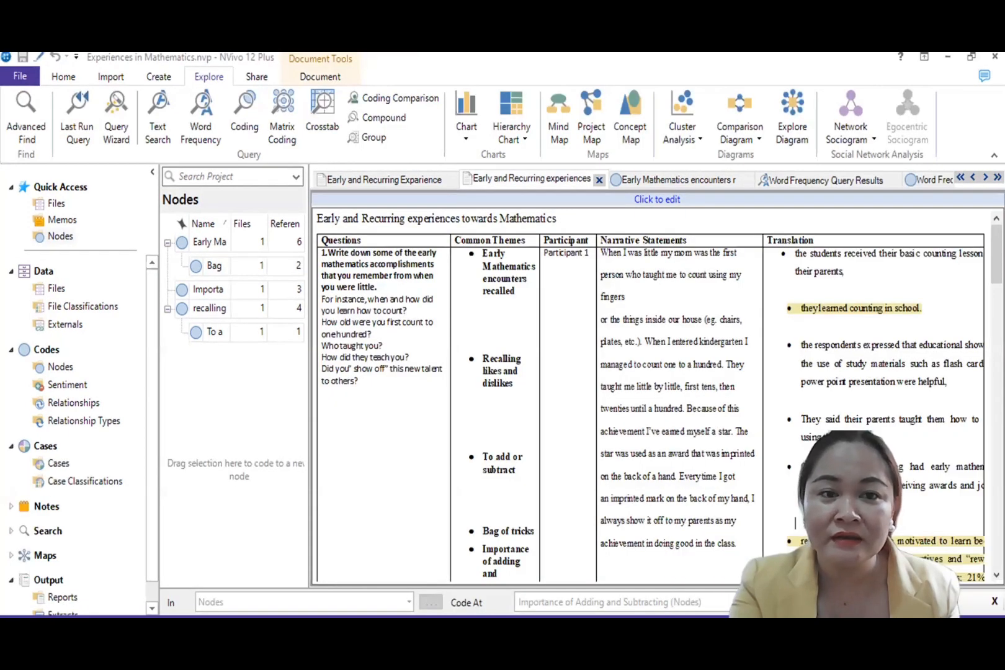